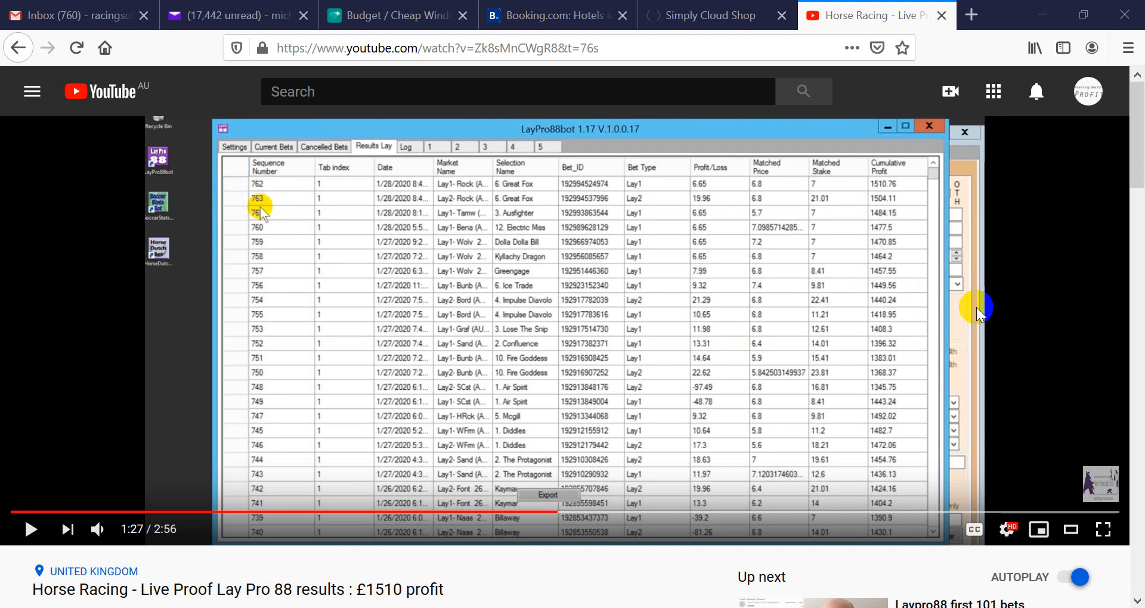
{"action": "mouse_move", "coordinate": [100, 584]}
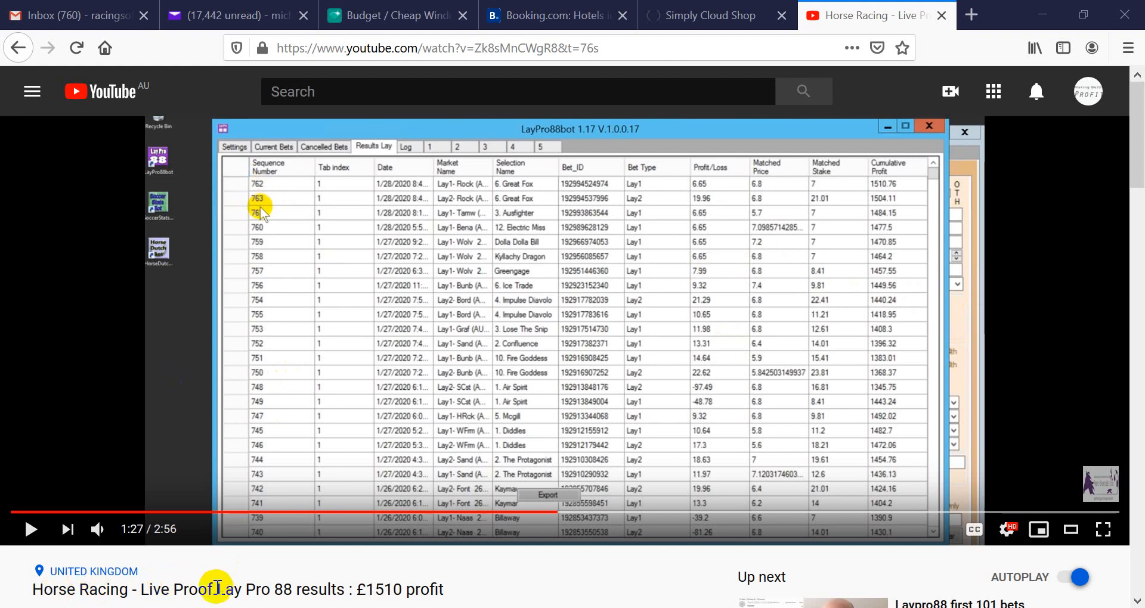
{"action": "mouse_move", "coordinate": [292, 588]}
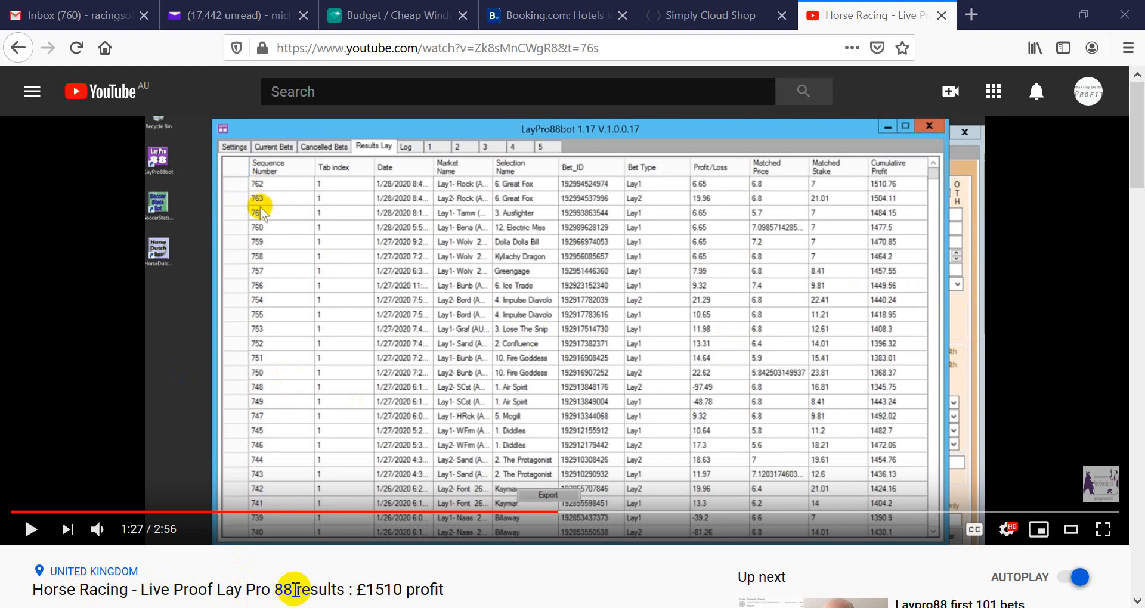
{"action": "mouse_move", "coordinate": [395, 585]}
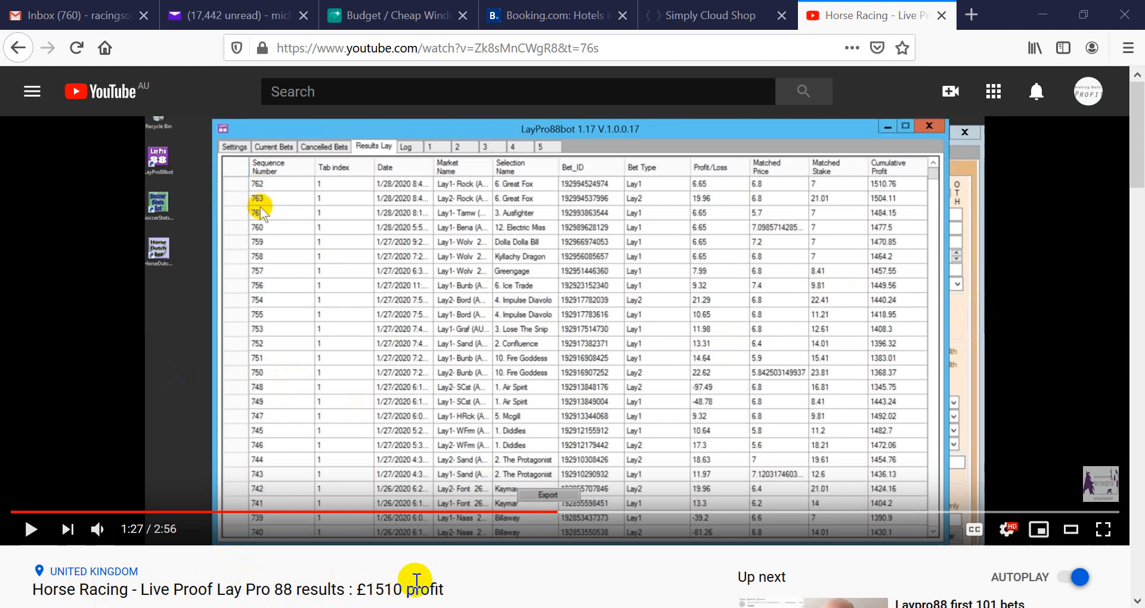
{"action": "mouse_move", "coordinate": [281, 200]}
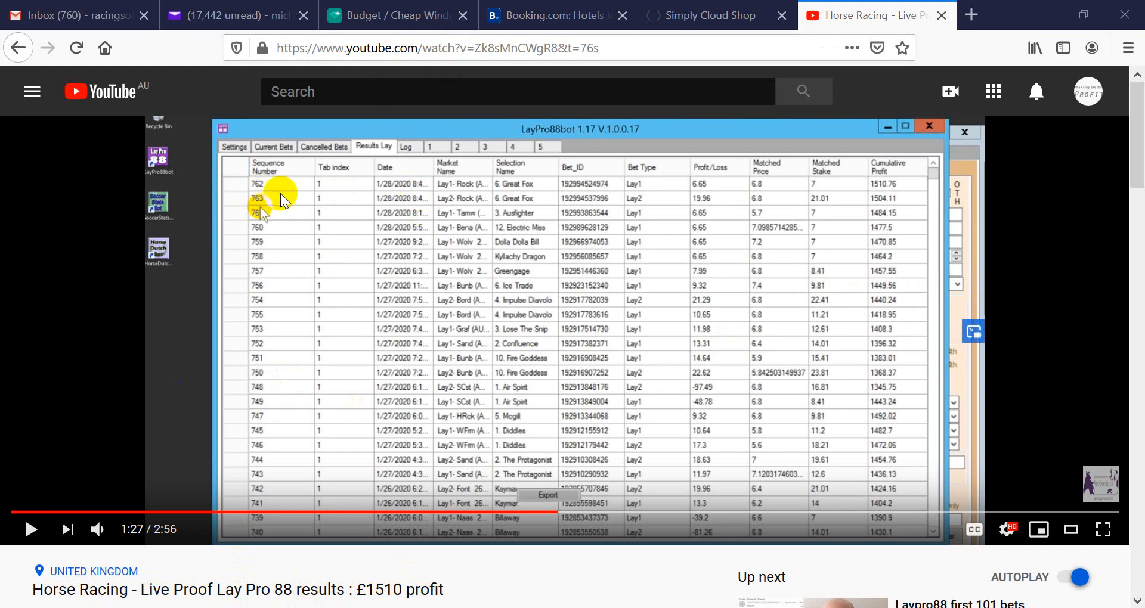
{"action": "mouse_move", "coordinate": [276, 196]}
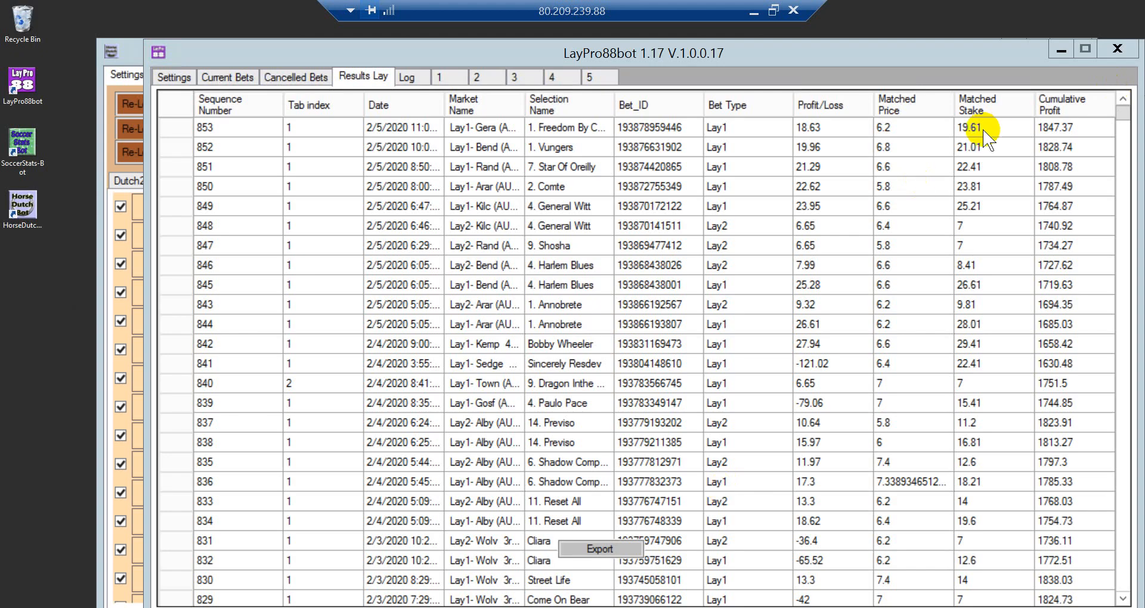
{"action": "mouse_move", "coordinate": [547, 7]}
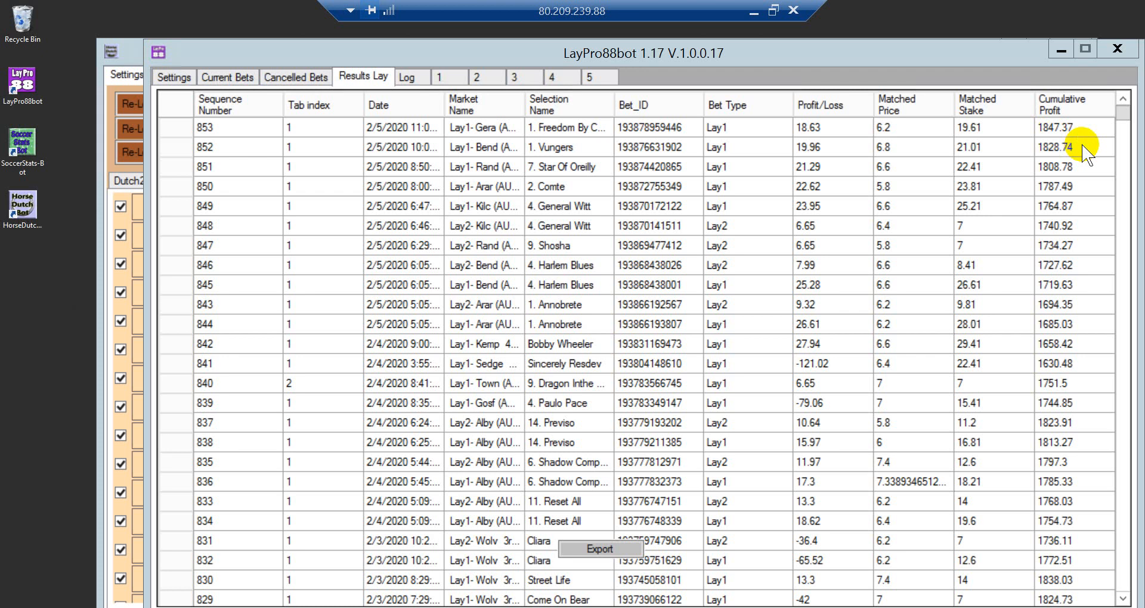
{"action": "mouse_move", "coordinate": [1012, 141]}
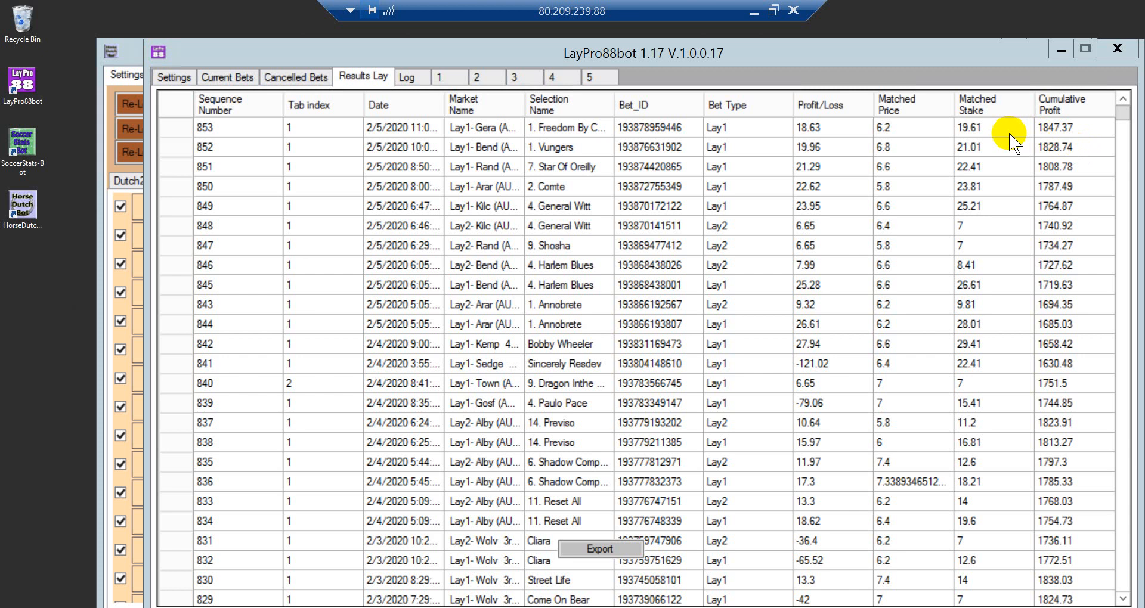
{"action": "mouse_move", "coordinate": [1065, 138]}
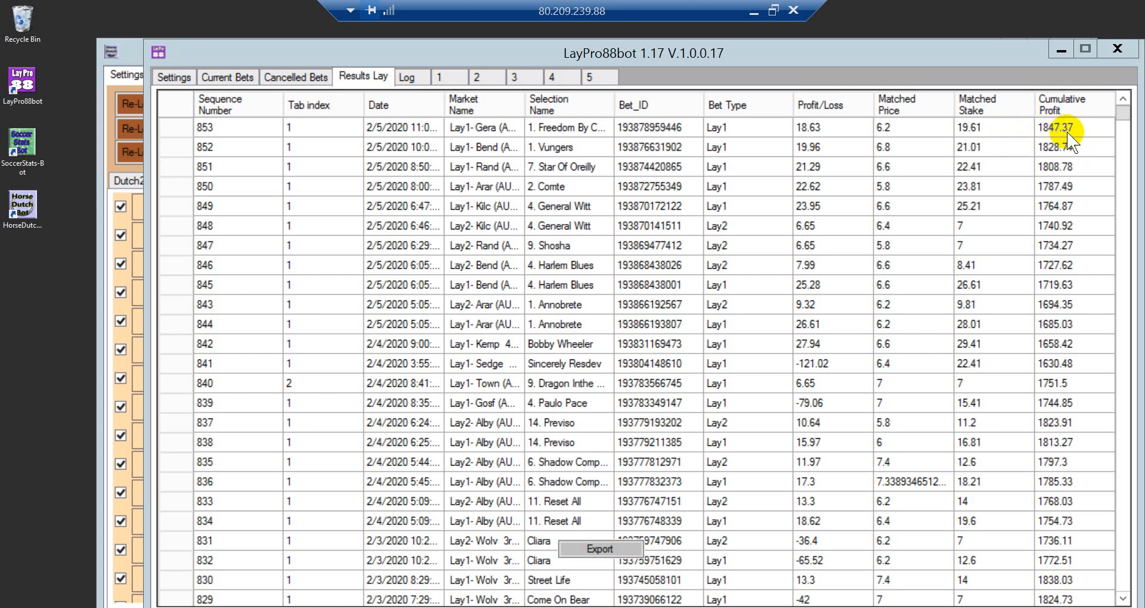
{"action": "mouse_move", "coordinate": [1080, 142]}
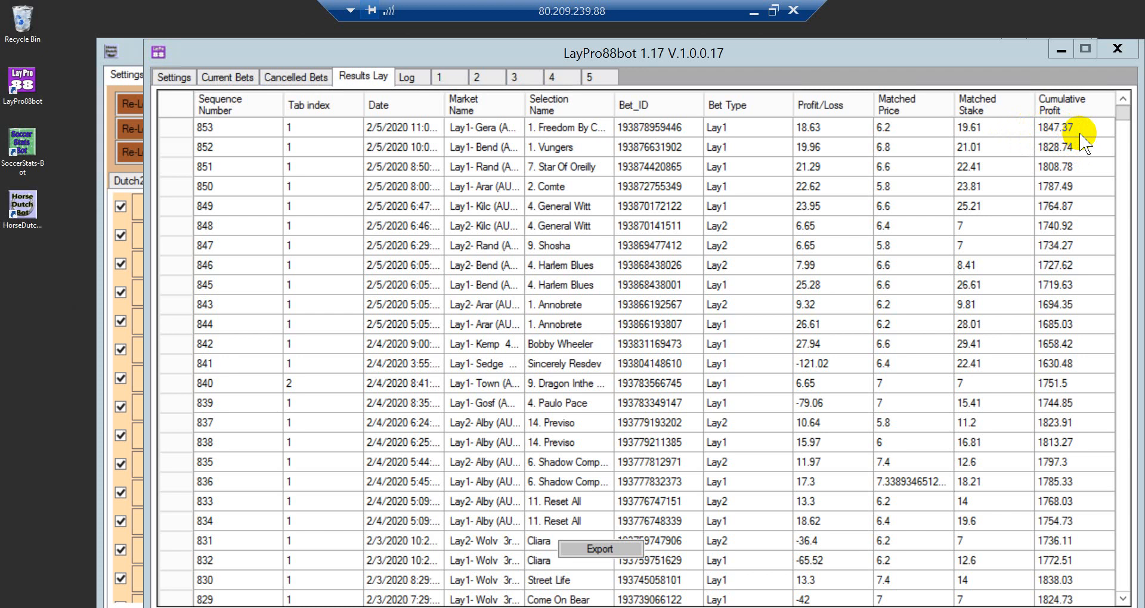